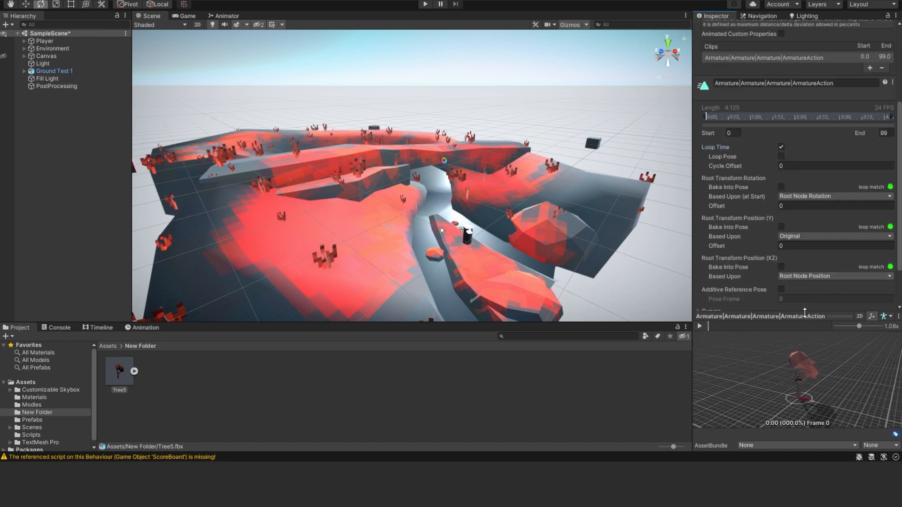
Select the Tree5 model to reach its ArmatureAction clip import settings
click(225, 16)
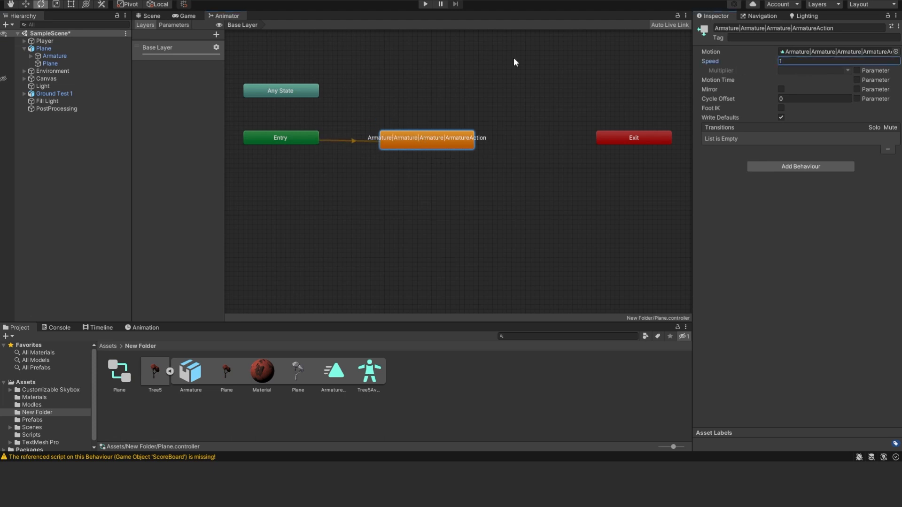
Return to the Scene view showing the dark tree on the terrain
click(150, 16)
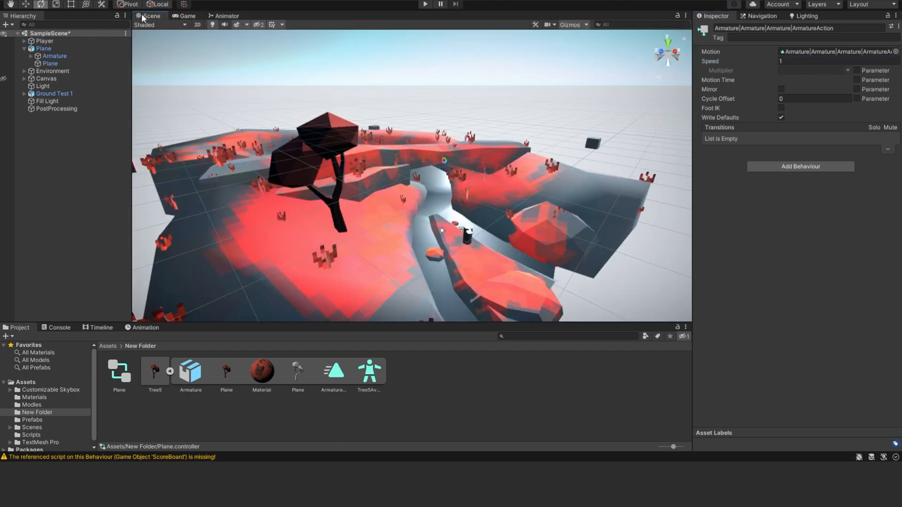